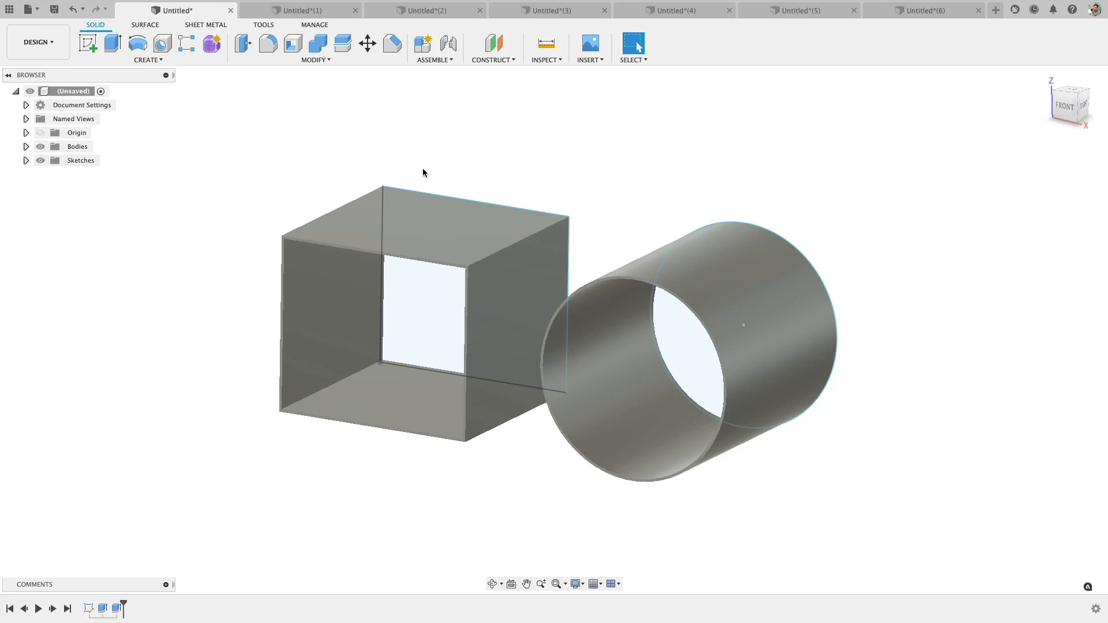
Start a new design and sketch a single square rectangle on the front plane.
click(458, 274)
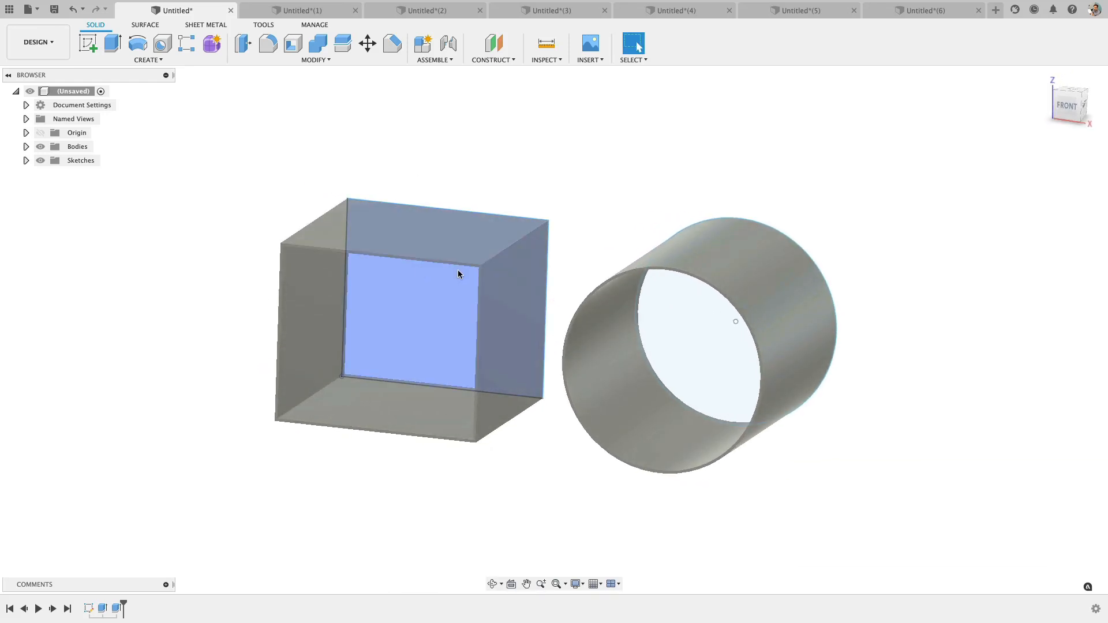
click(626, 145)
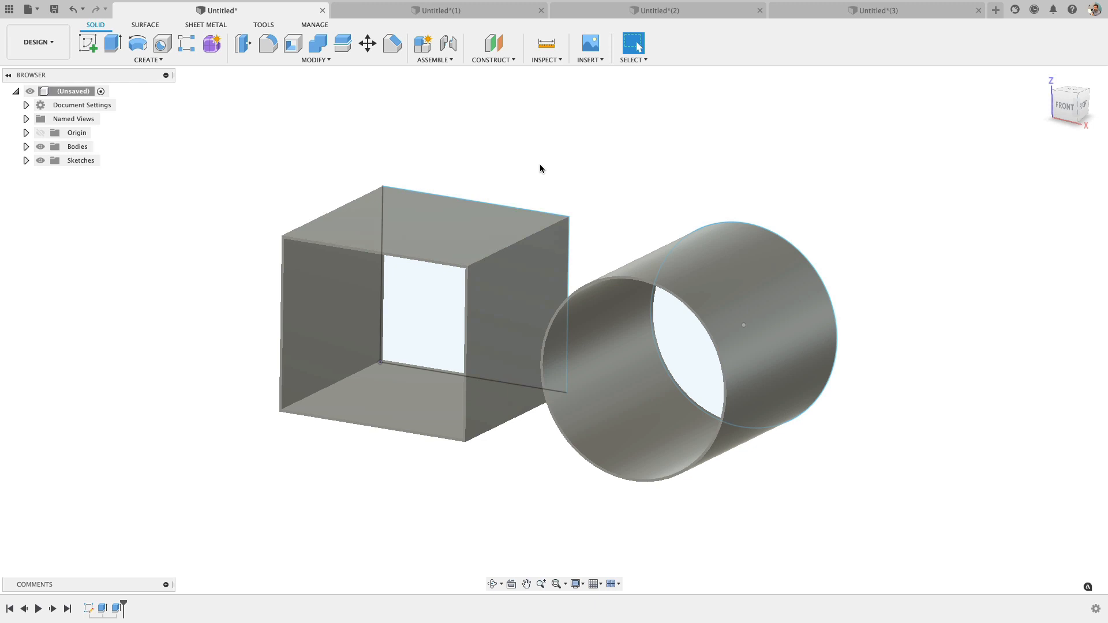
mouse_move(554, 145)
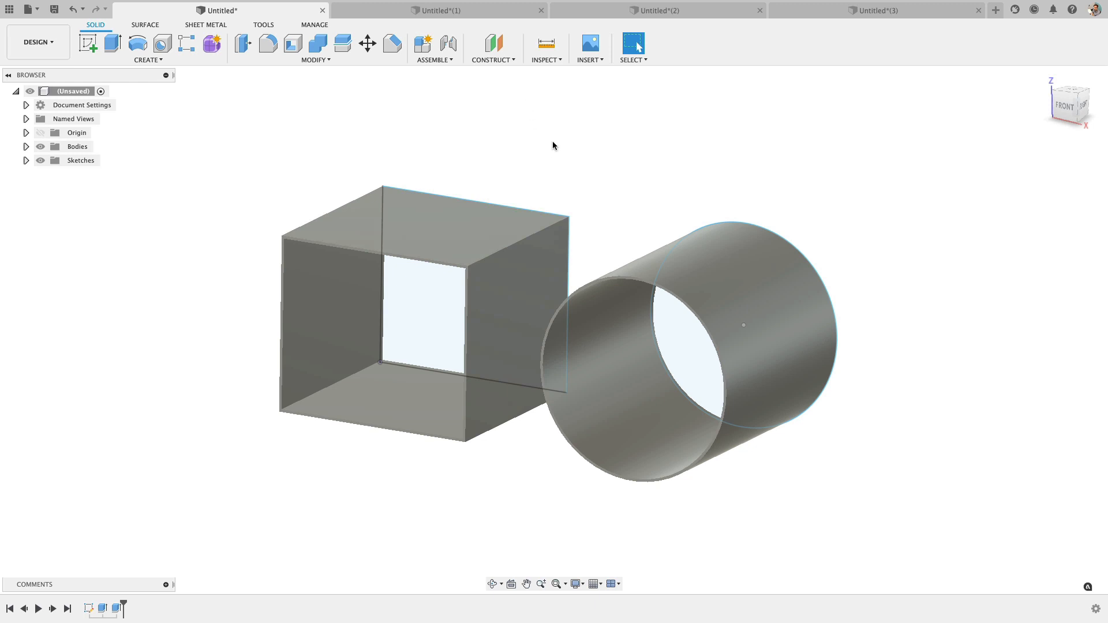
click(994, 10)
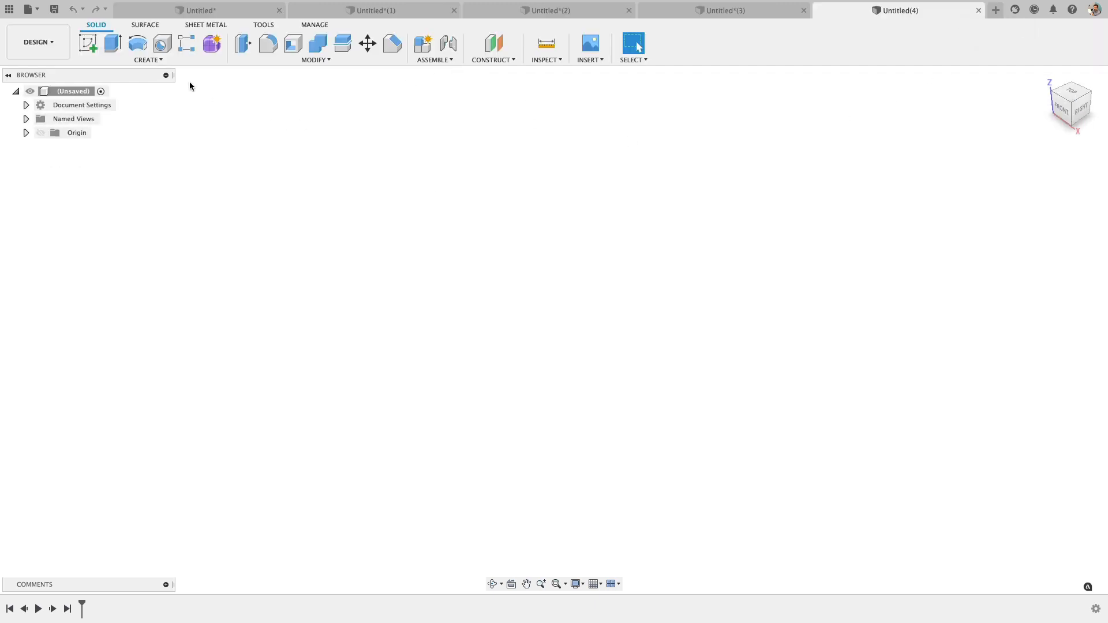
click(87, 44)
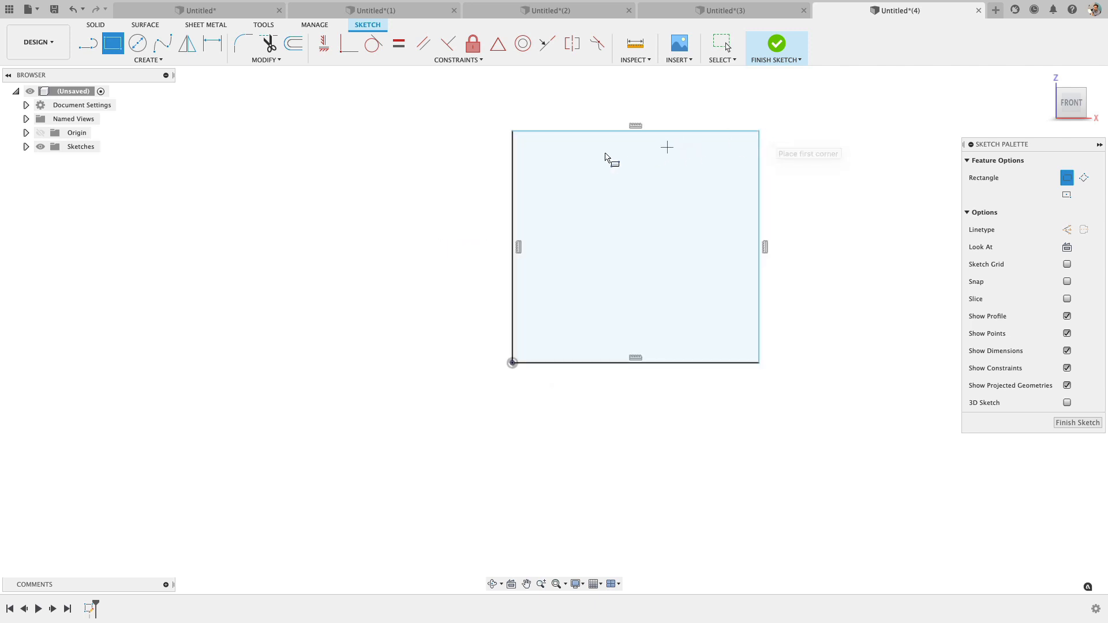
mouse_move(495, 144)
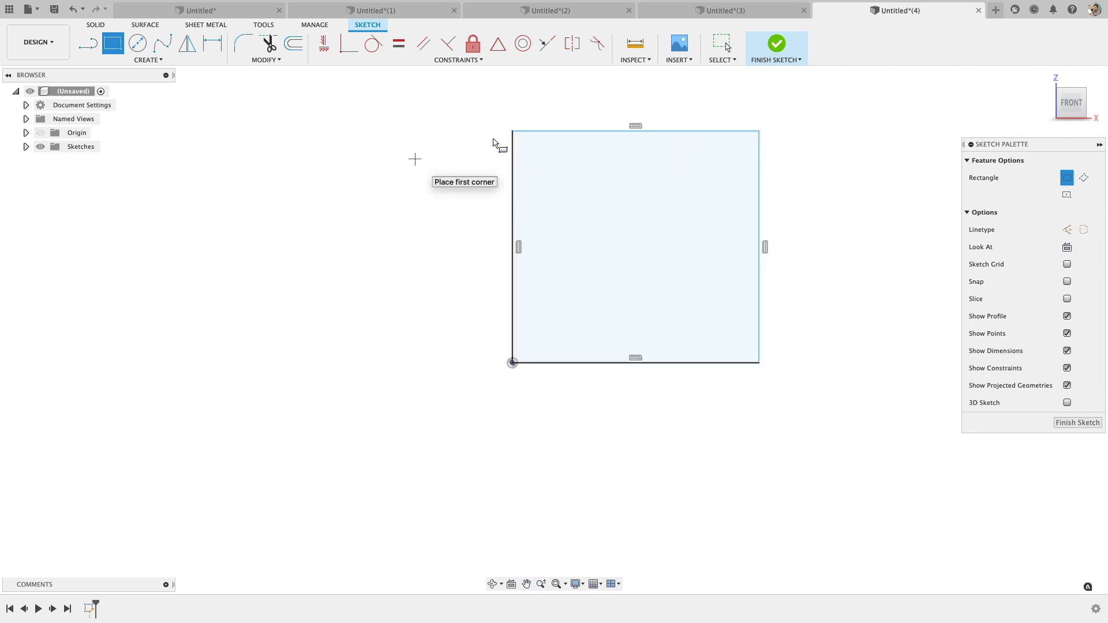
click(775, 44)
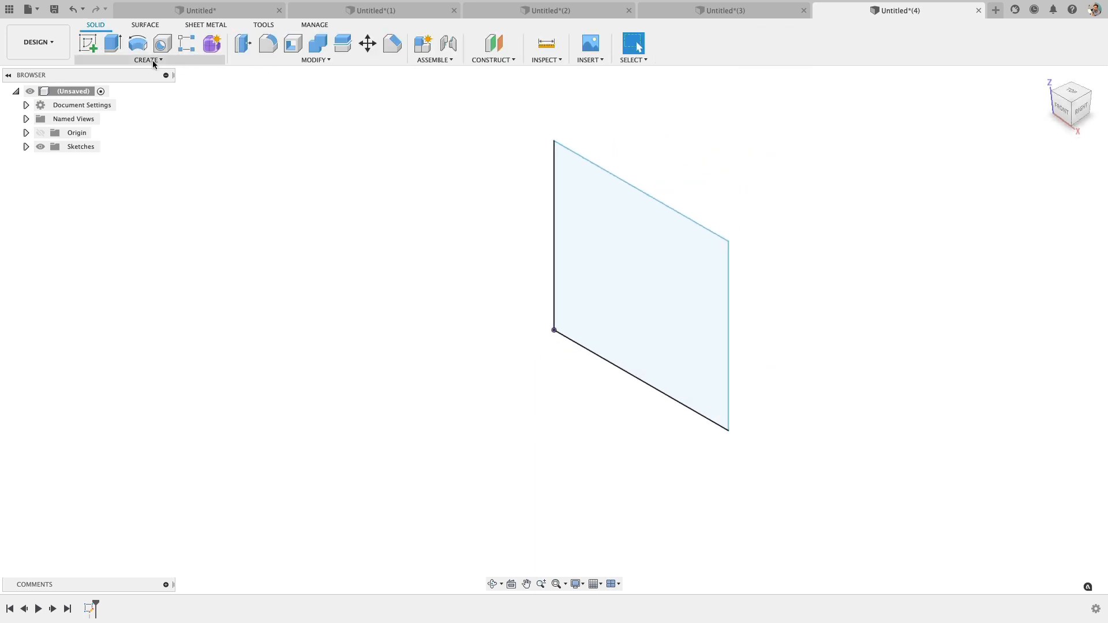
mouse_move(112, 43)
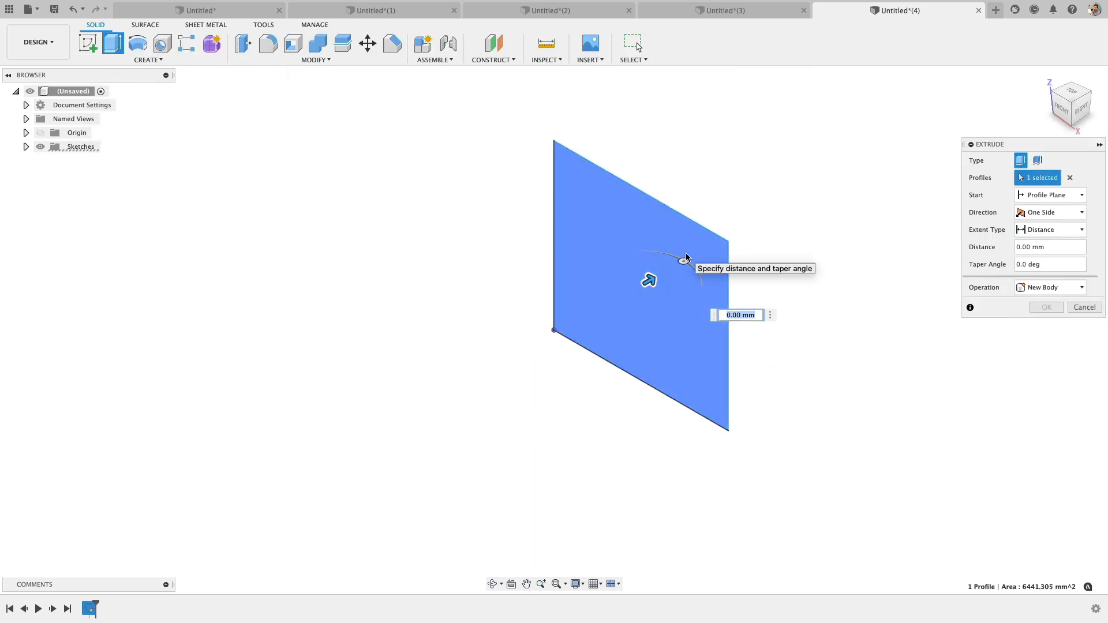
mouse_move(652, 281)
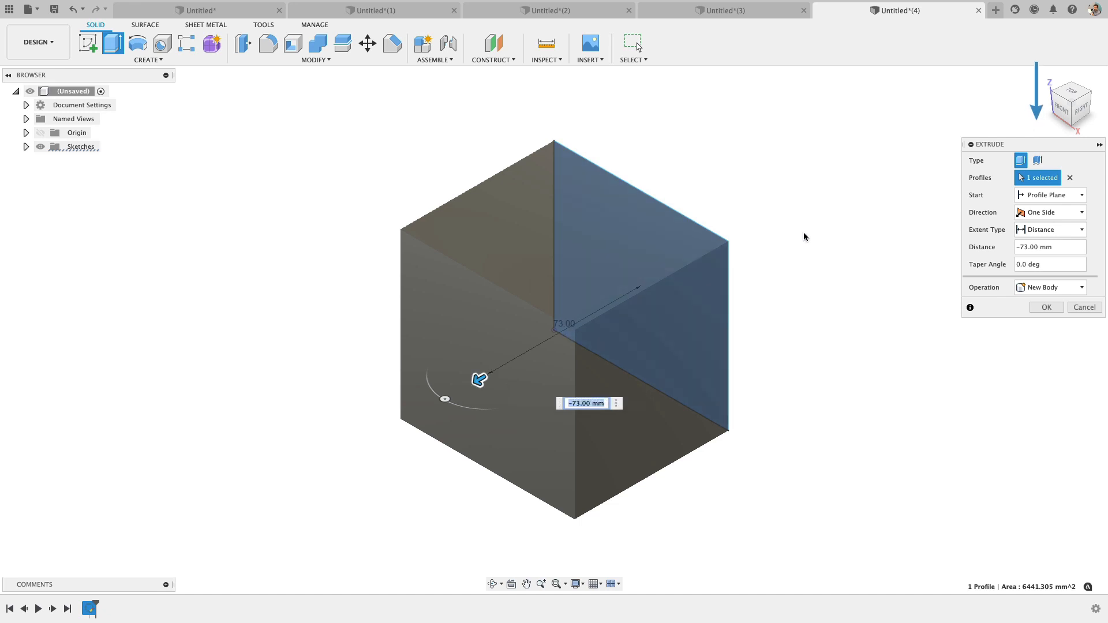
Switch the 73 mm square extrusion to Thin Extrude with 1 mm walls.
click(1038, 161)
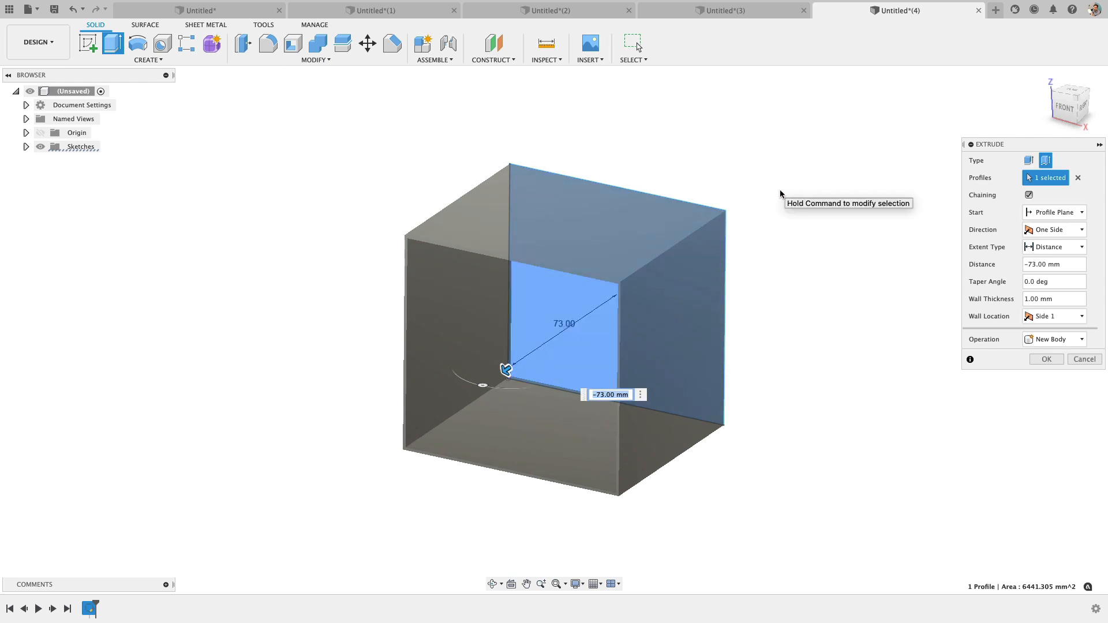
Confirm the 73 mm thin-walled hollow box extrusion.
click(1053, 299)
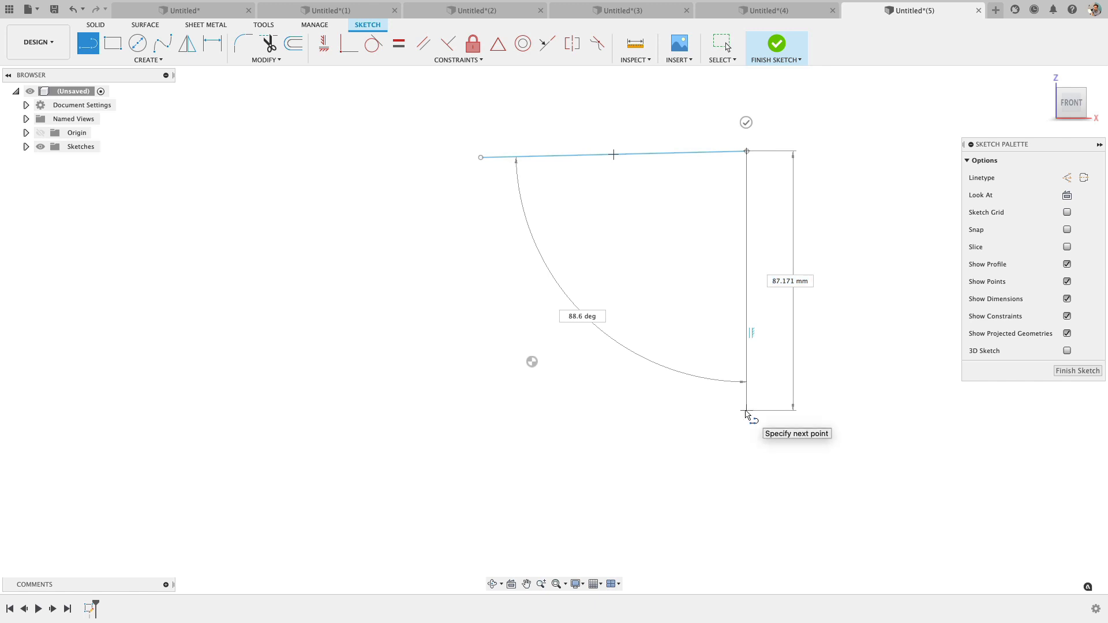
Place the final spiral corner, constrain the top line horizontal, and finish the sketch.
click(745, 410)
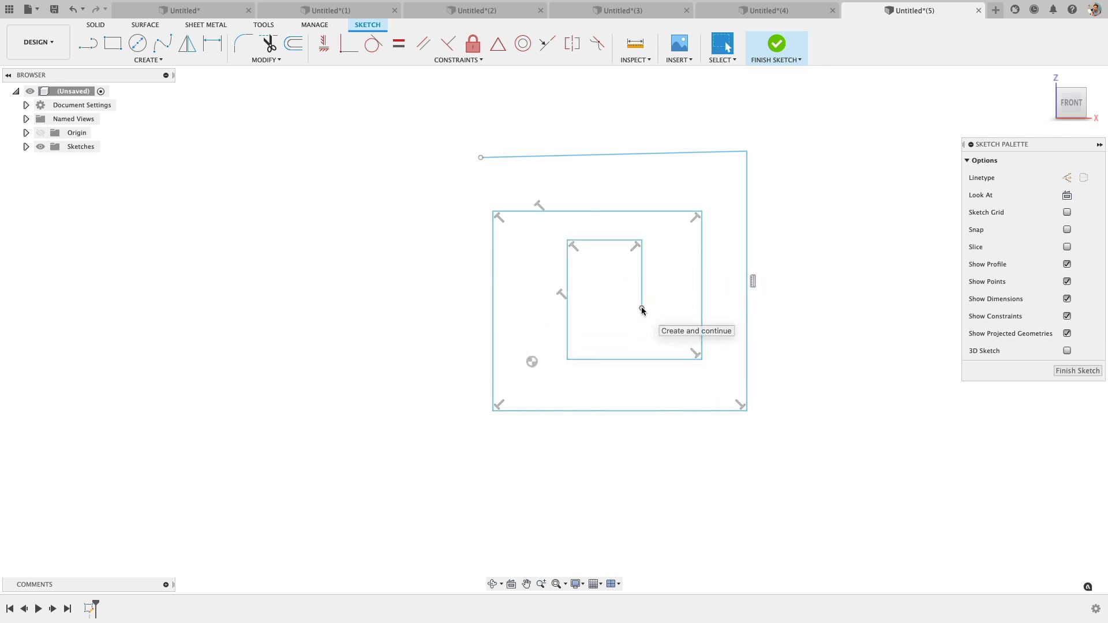
mouse_move(549, 160)
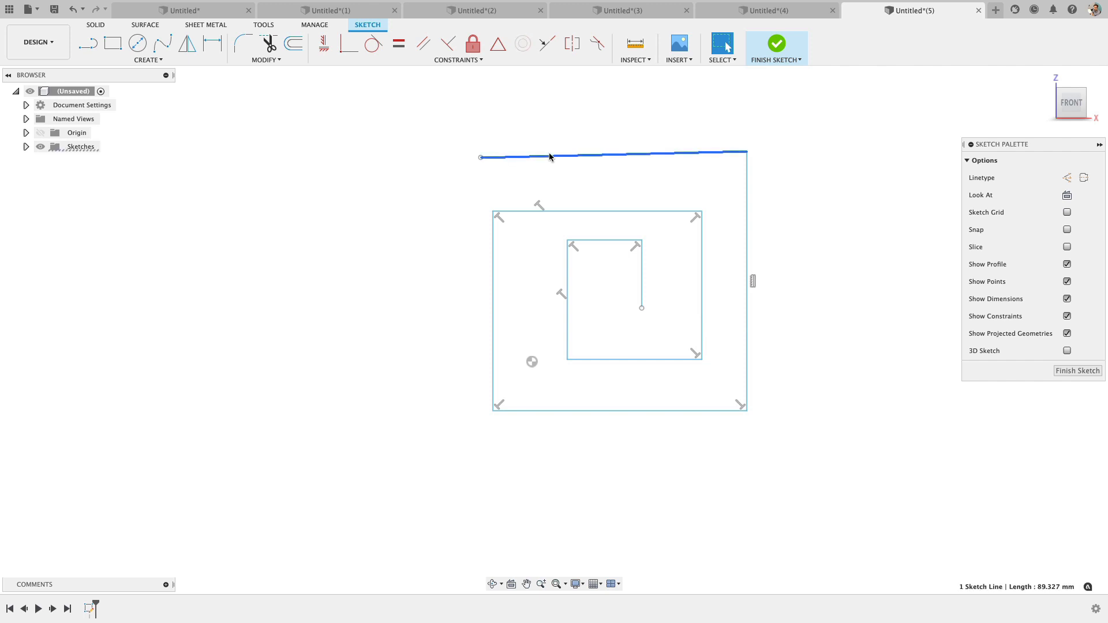
click(324, 43)
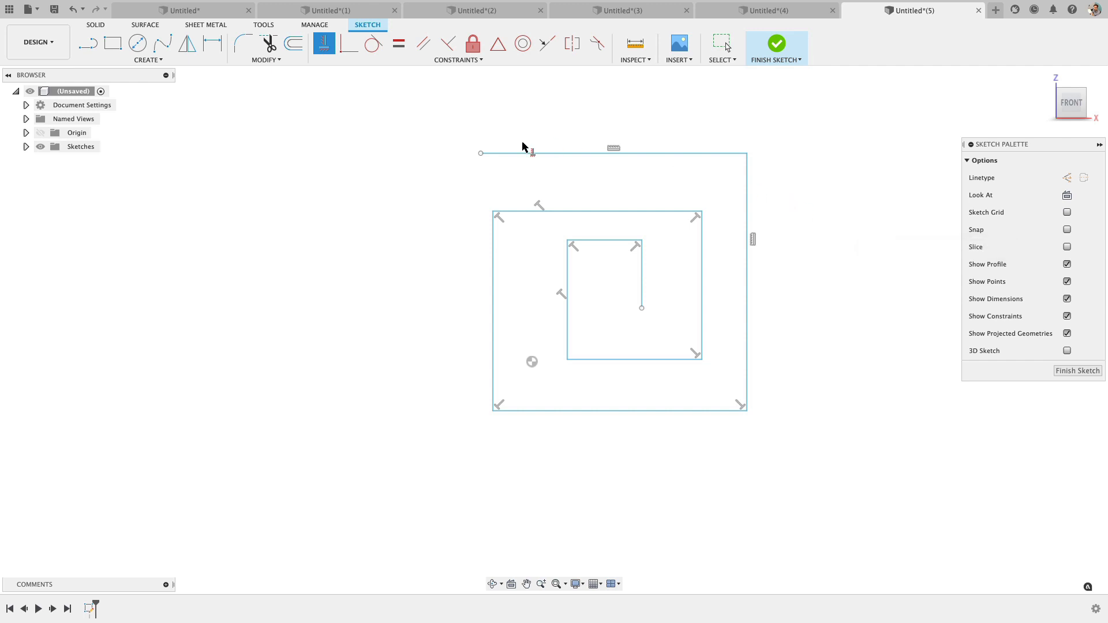
mouse_move(743, 52)
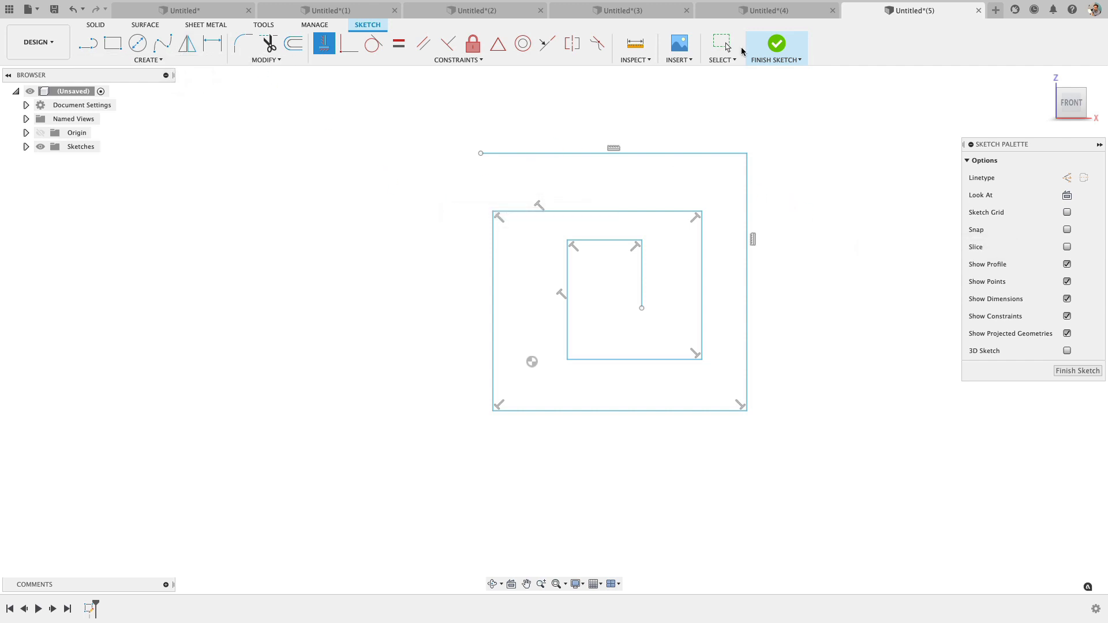
click(776, 44)
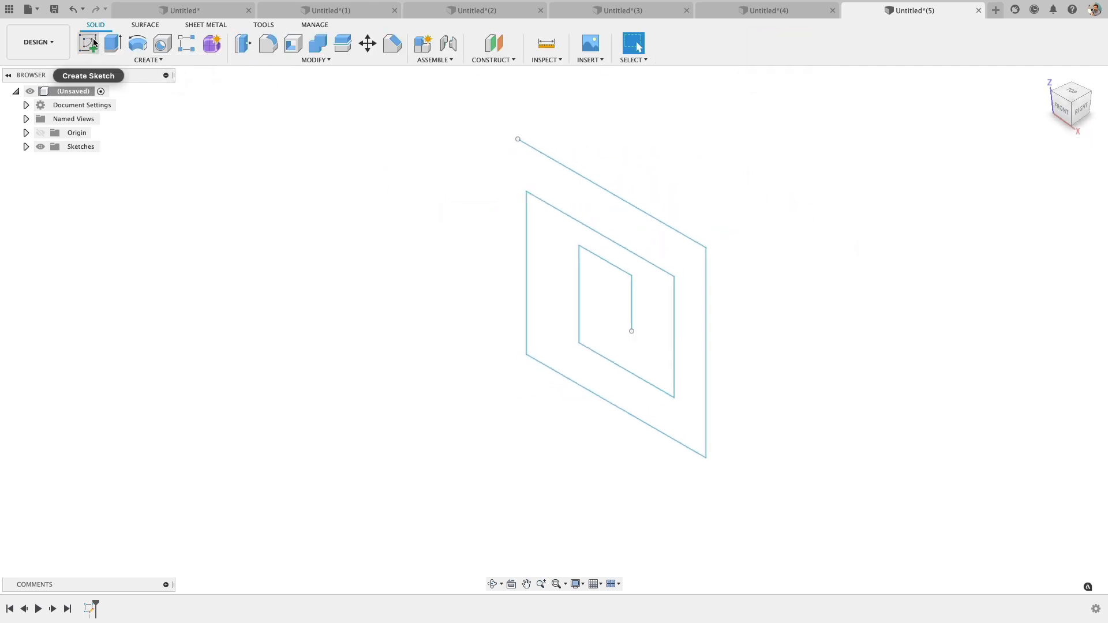
Thin-extrude the selected spiral lines to a 48 mm depth.
click(111, 44)
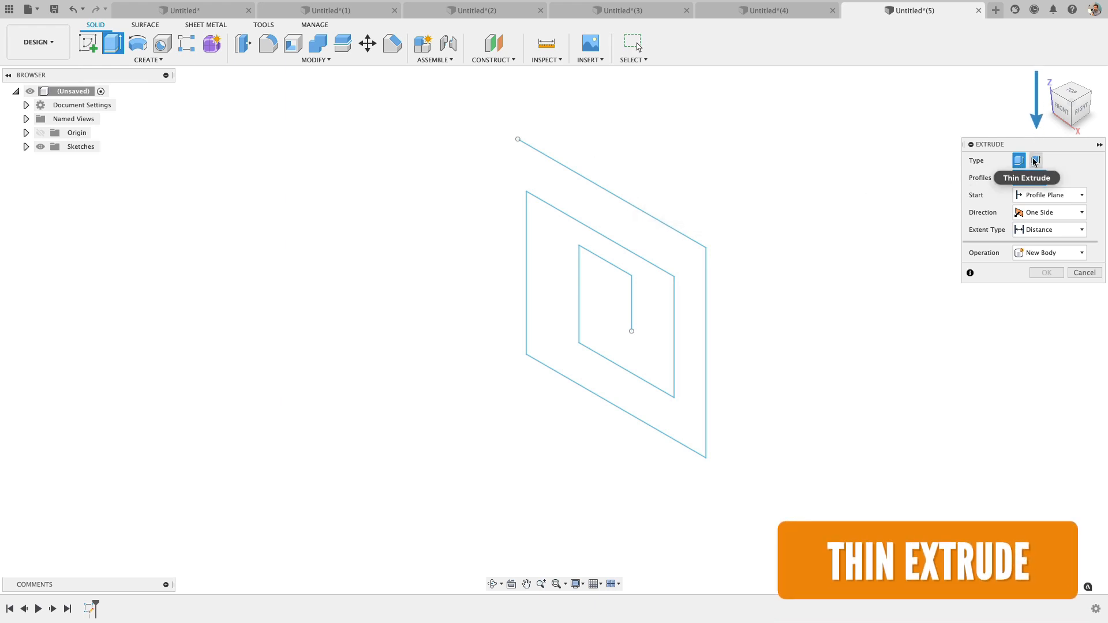
mouse_move(1035, 160)
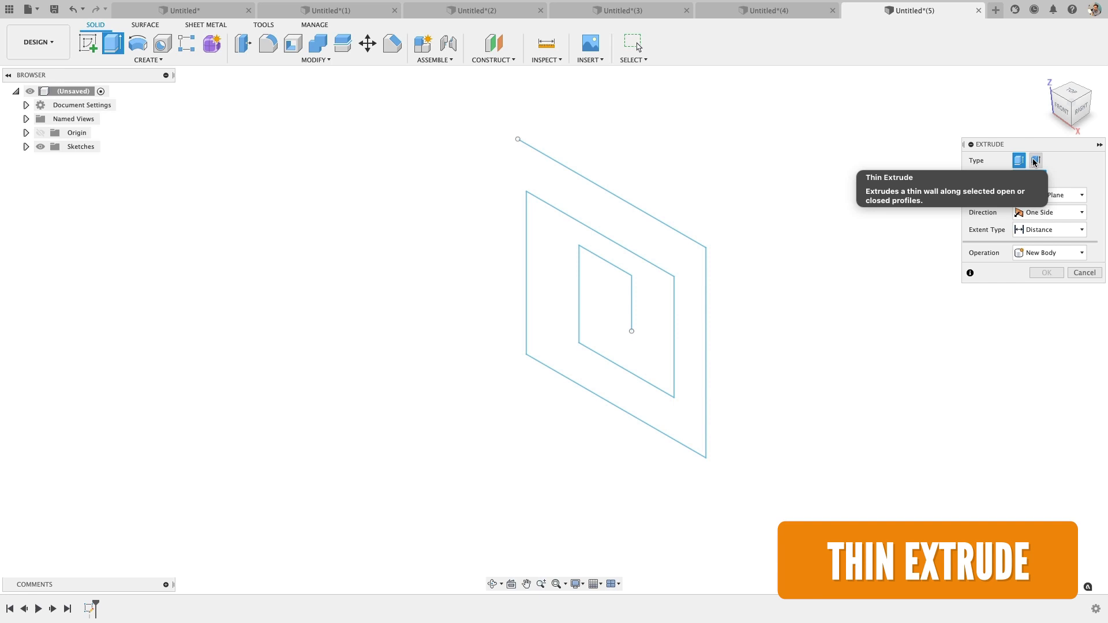
click(1037, 161)
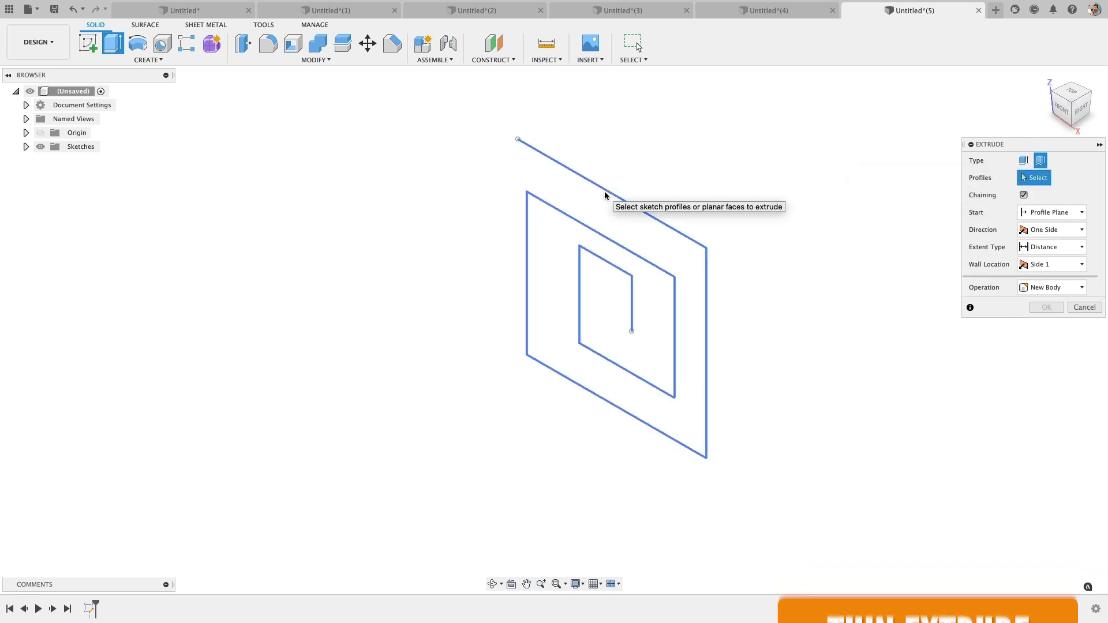
click(624, 295)
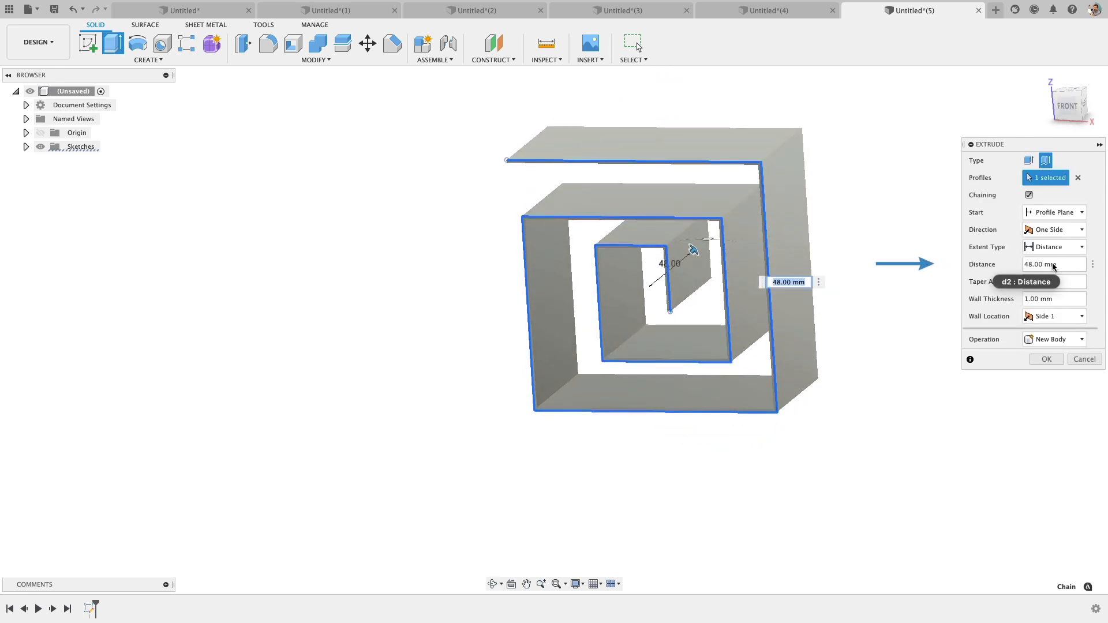
Change the spiral's wall thickness to 3 mm and view it from the front.
click(1053, 298)
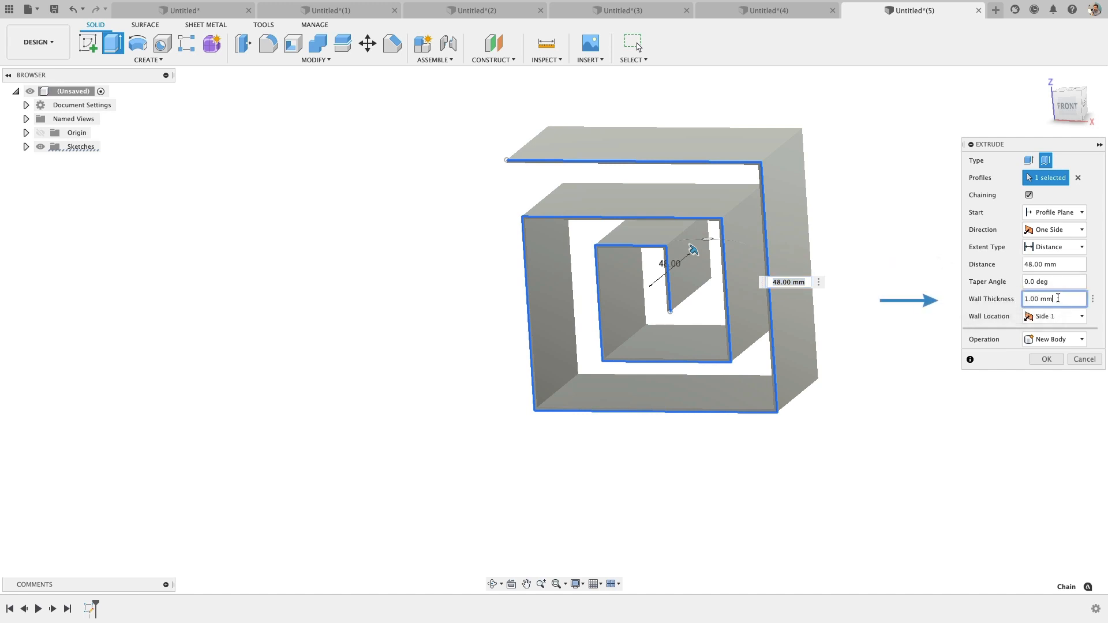
mouse_move(949, 295)
text(3)
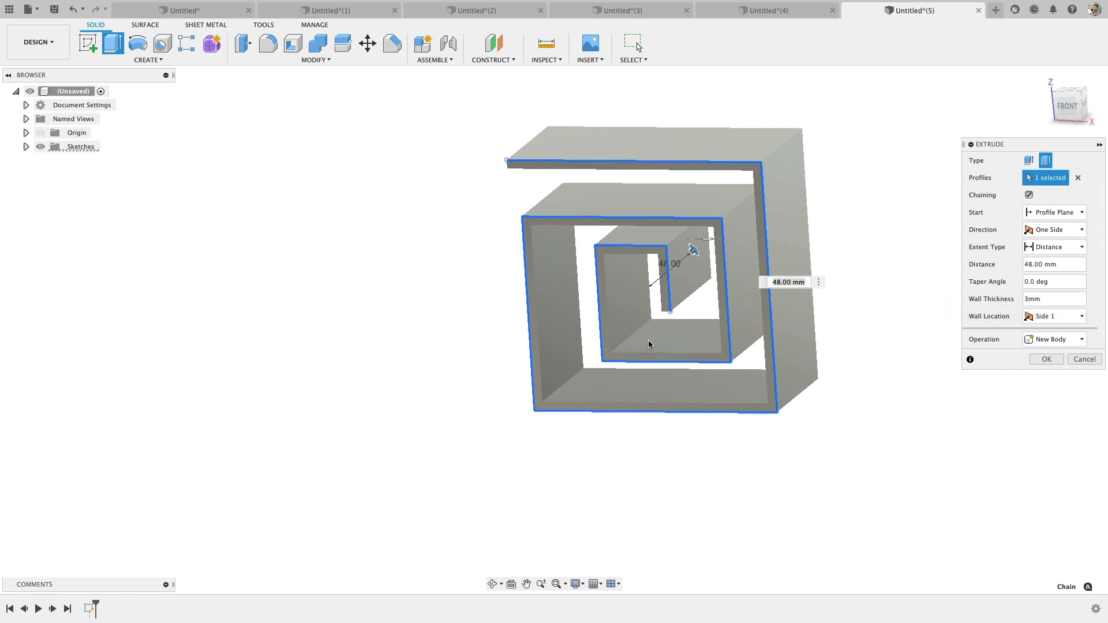
click(1071, 103)
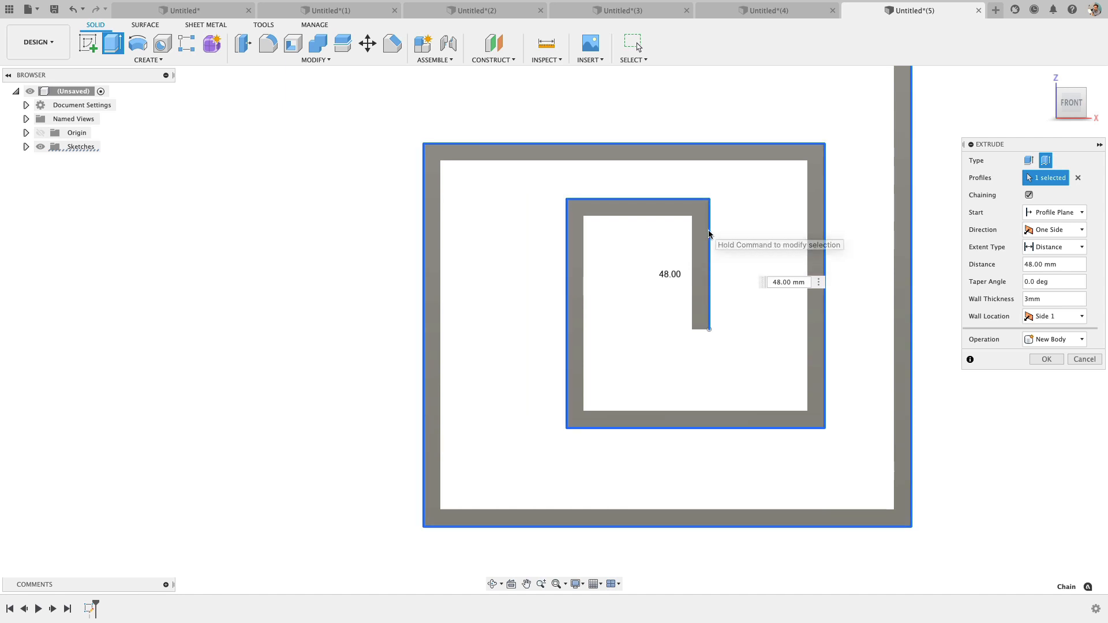
mouse_move(705, 250)
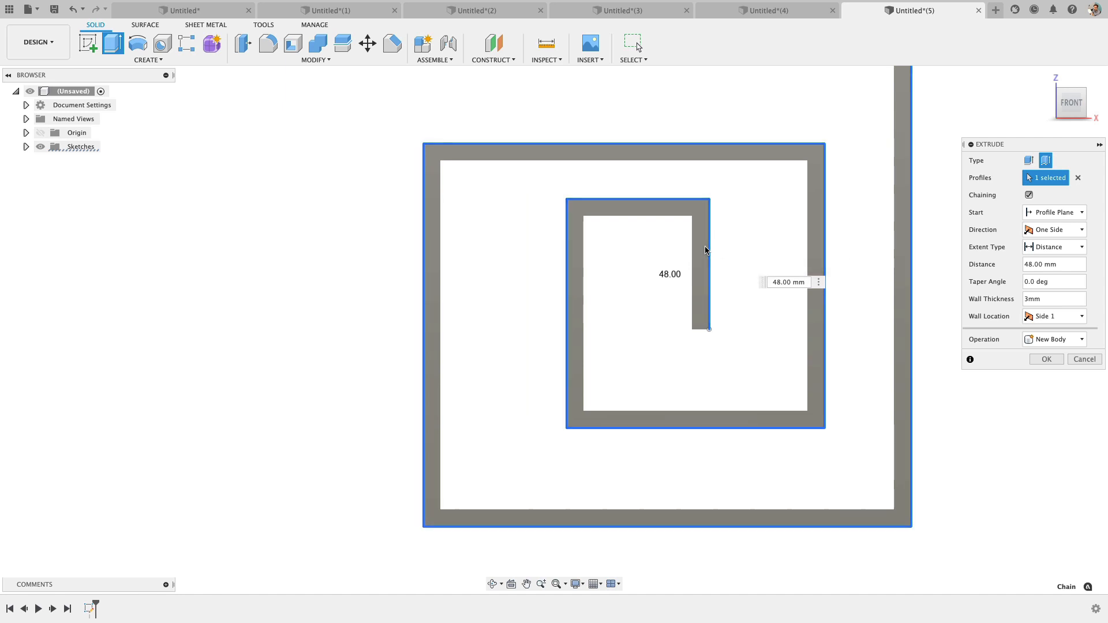
mouse_move(705, 250)
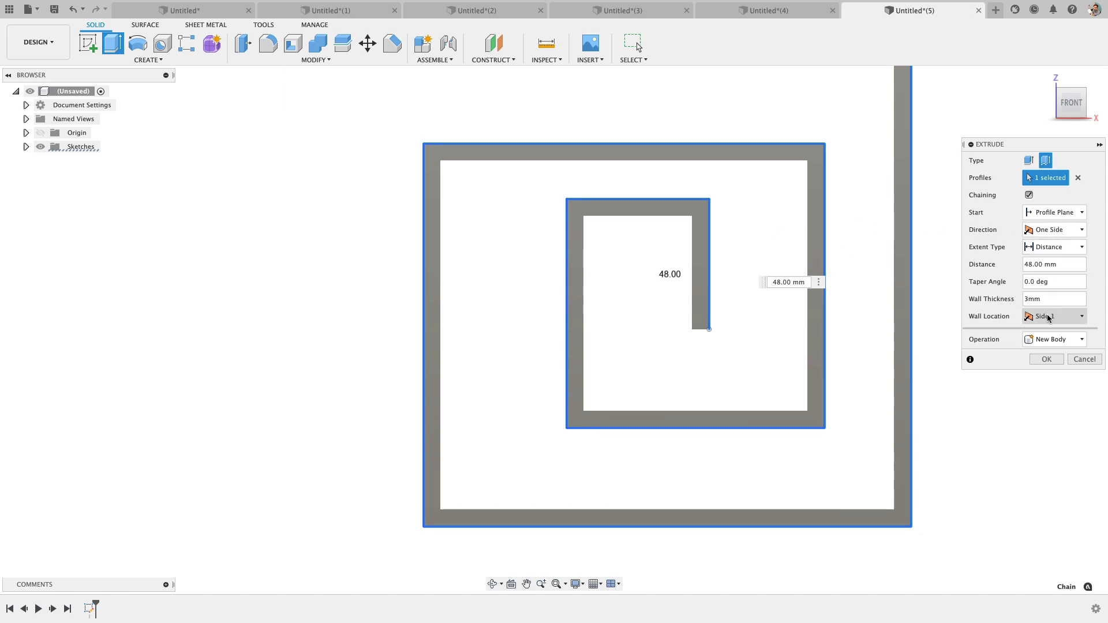
Set Wall Location to Side 2, then Center, and start a new design.
click(1053, 316)
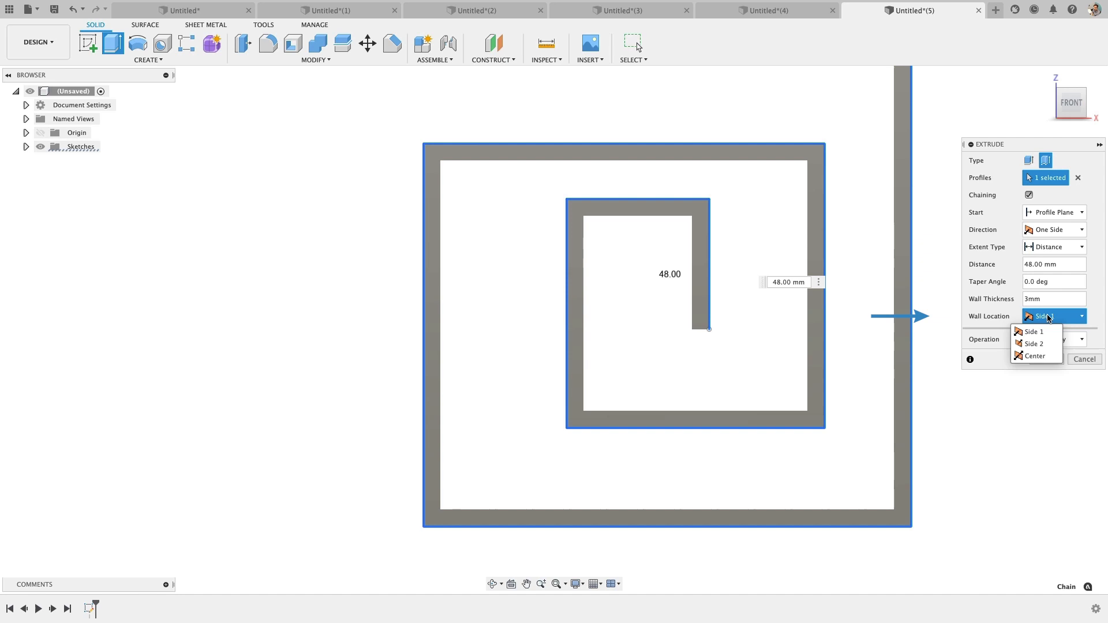
mouse_move(1036, 344)
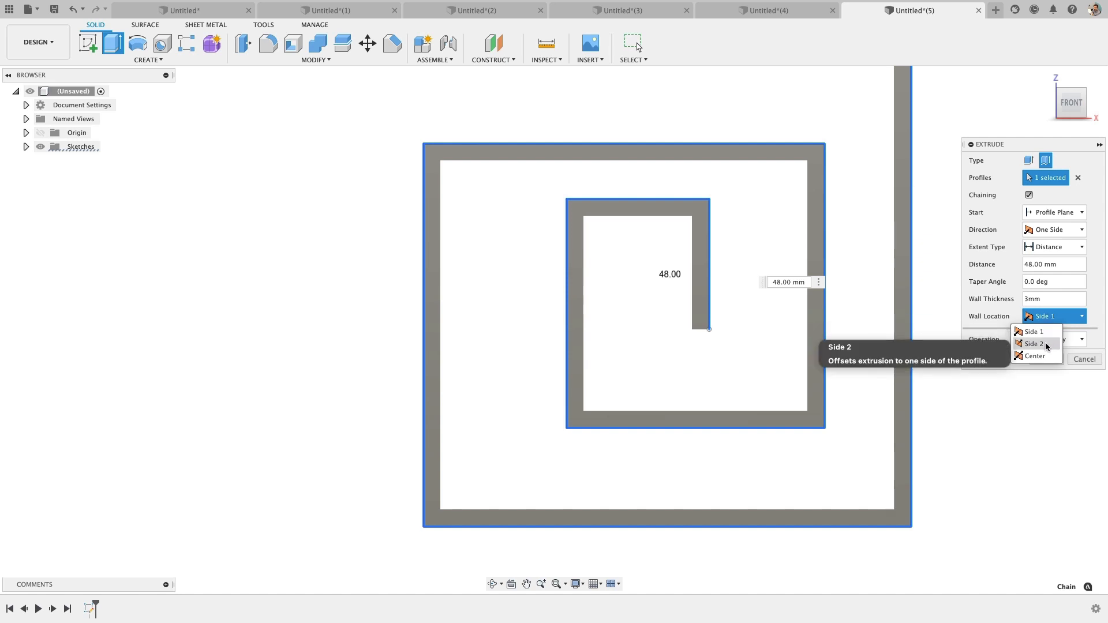
click(1032, 343)
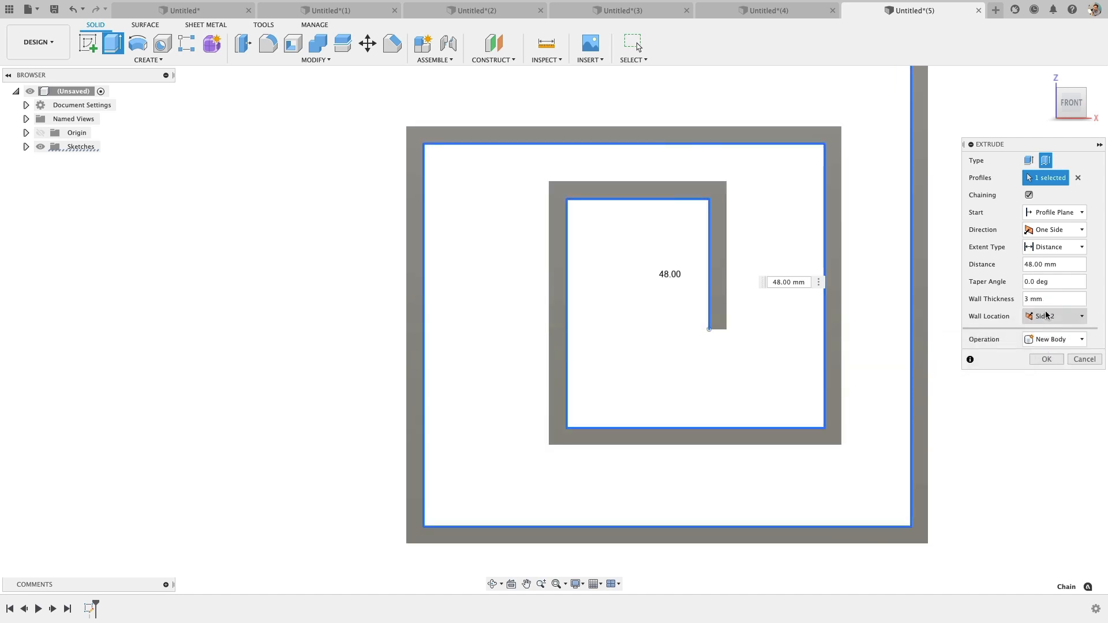
click(1054, 315)
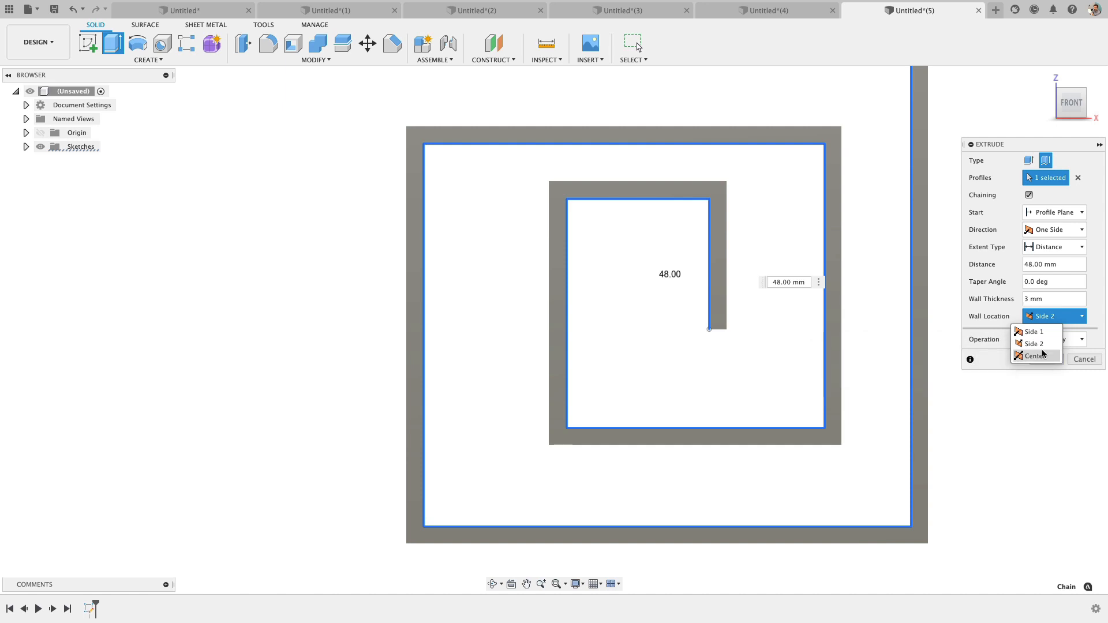
click(1038, 355)
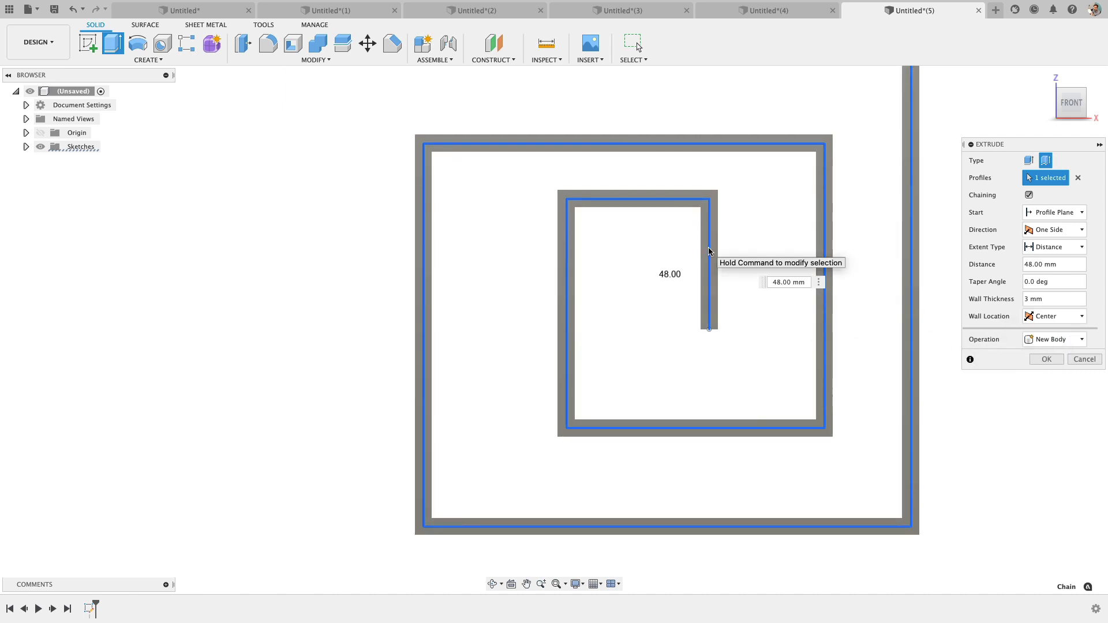
mouse_move(730, 247)
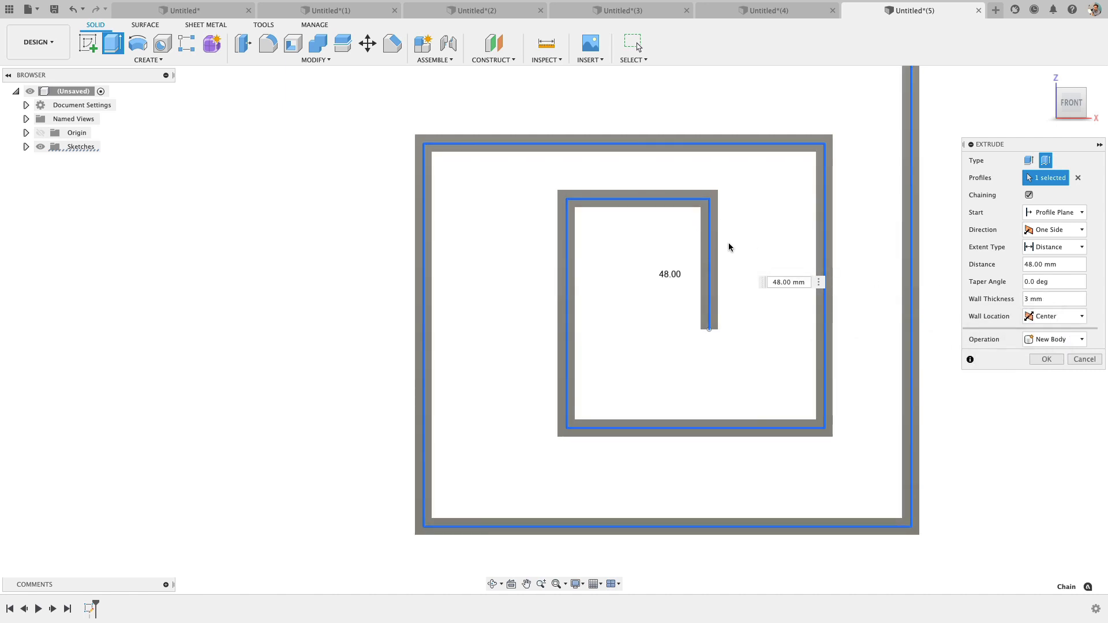
mouse_move(919, 236)
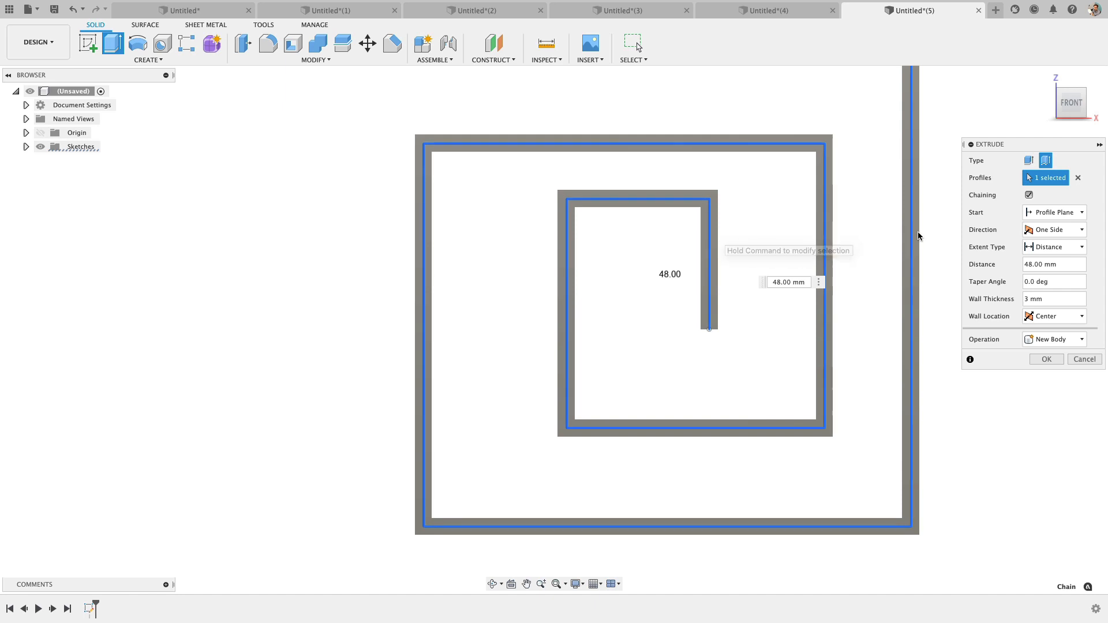
mouse_move(1045, 298)
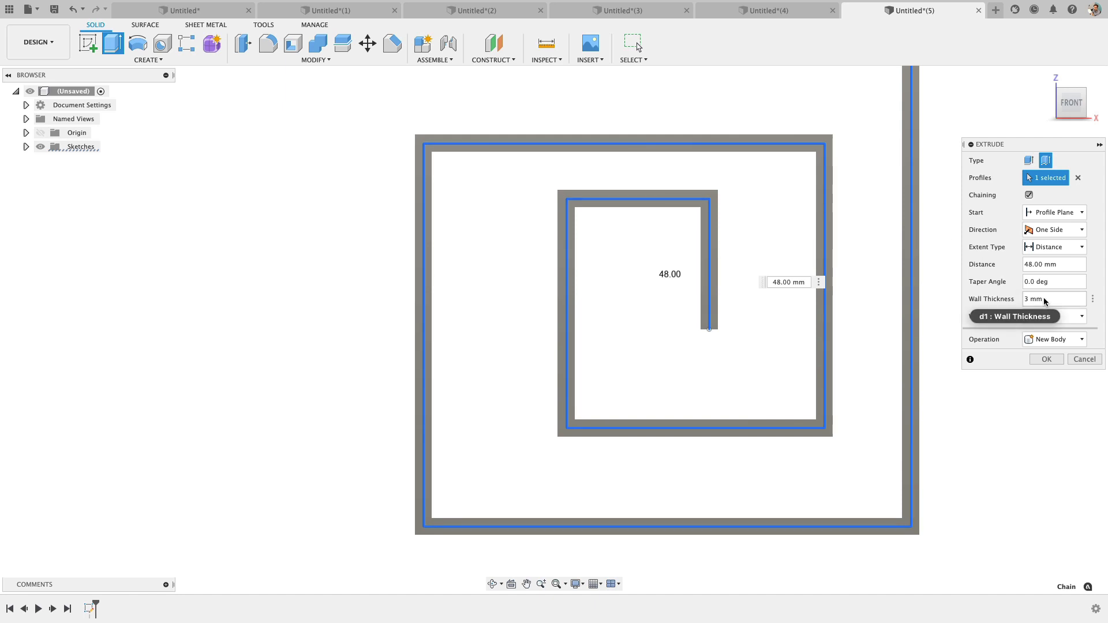
click(994, 10)
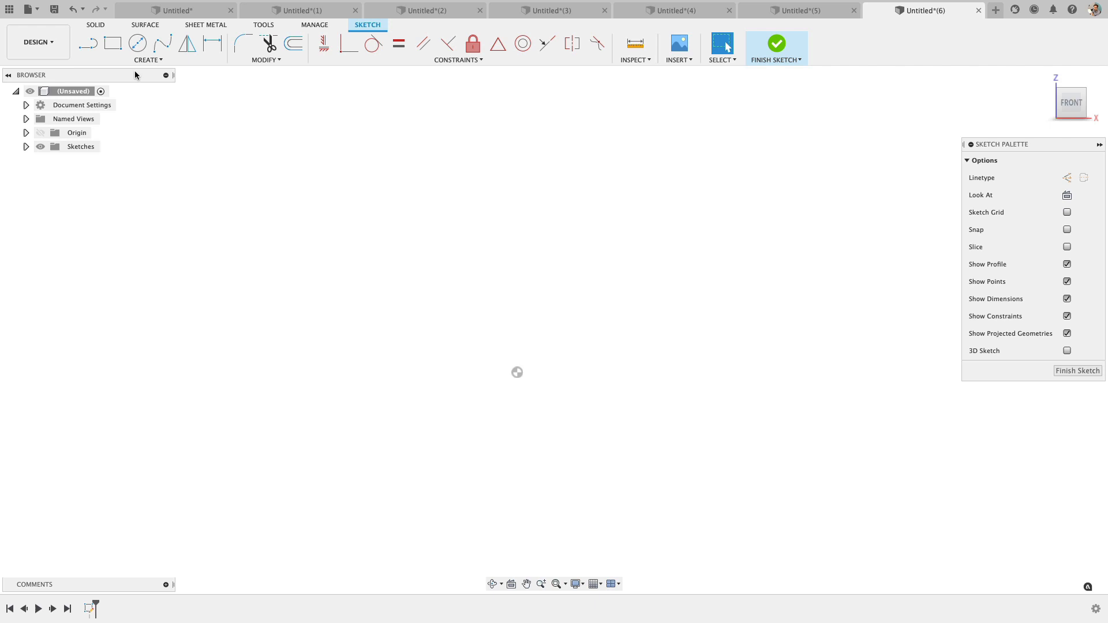
Finish the square sketch and begin extruding its profile 70 mm.
click(112, 43)
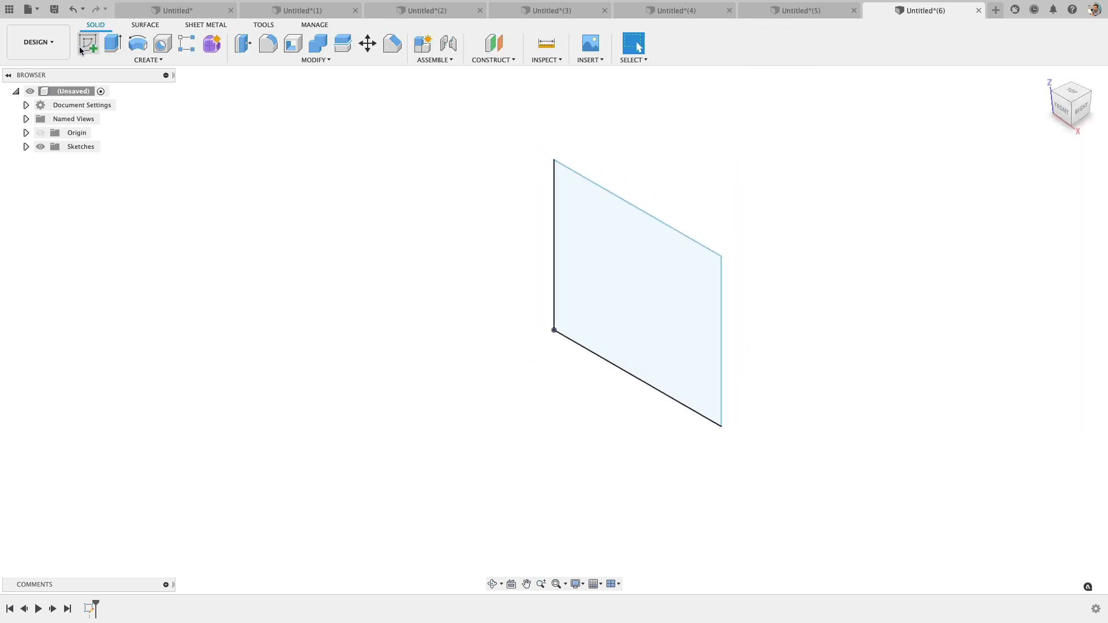
click(110, 43)
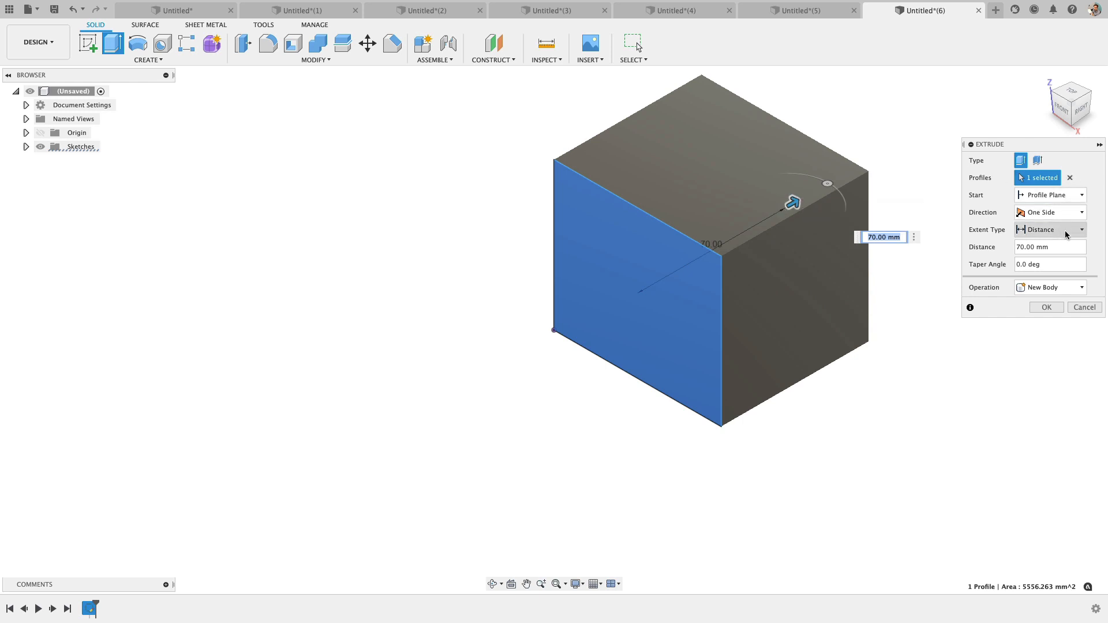
Make the extrusion a thin-walled box with a 10° taper and confirm it.
click(1046, 161)
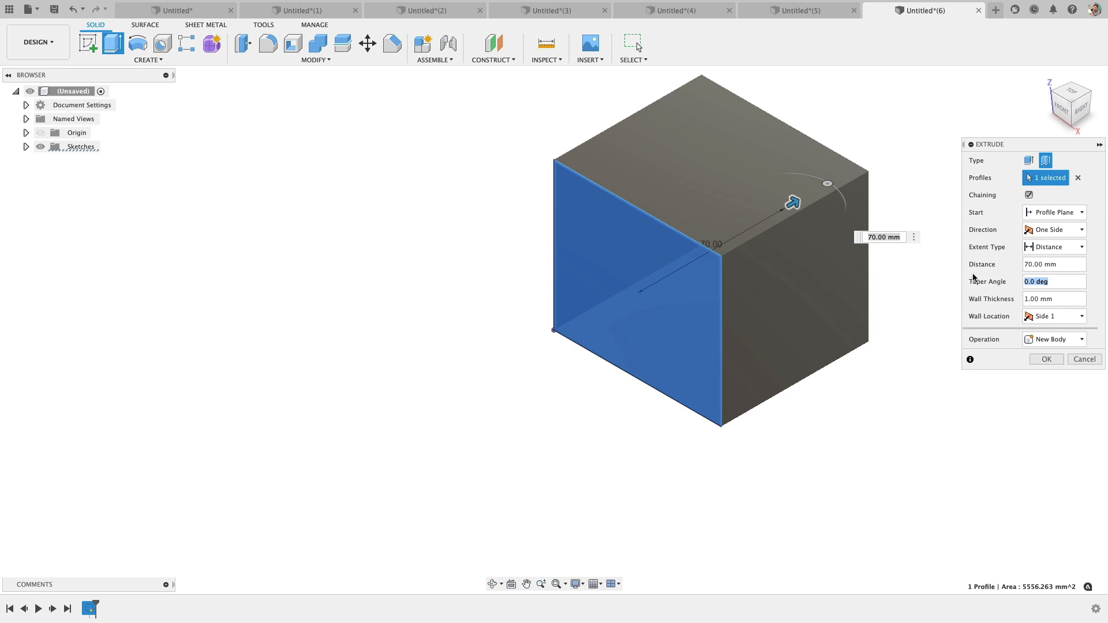
text(10)
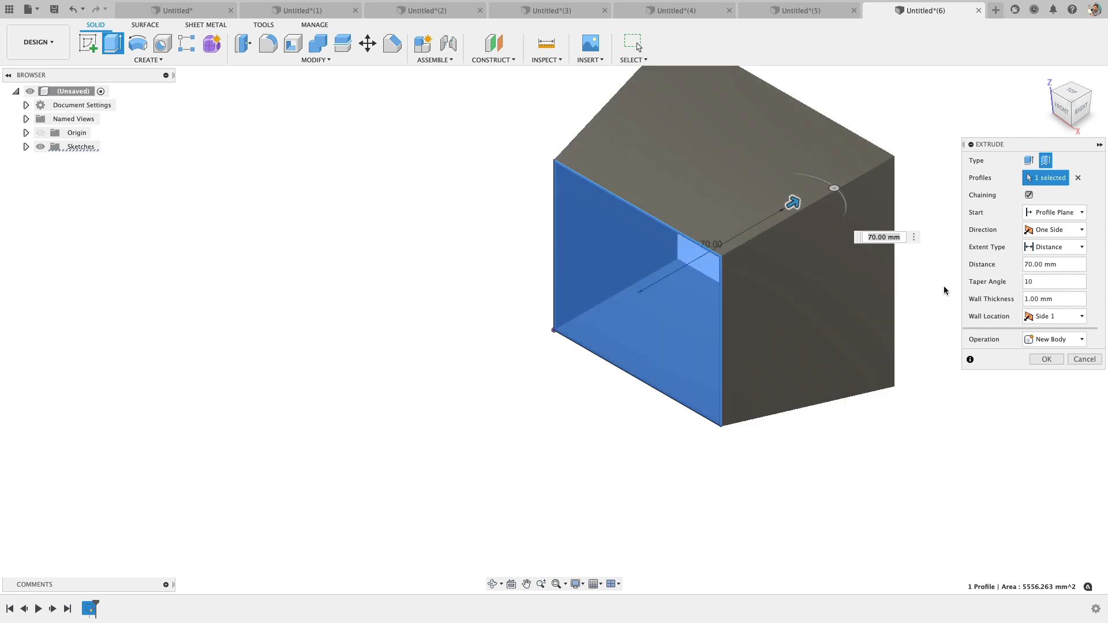
click(1046, 359)
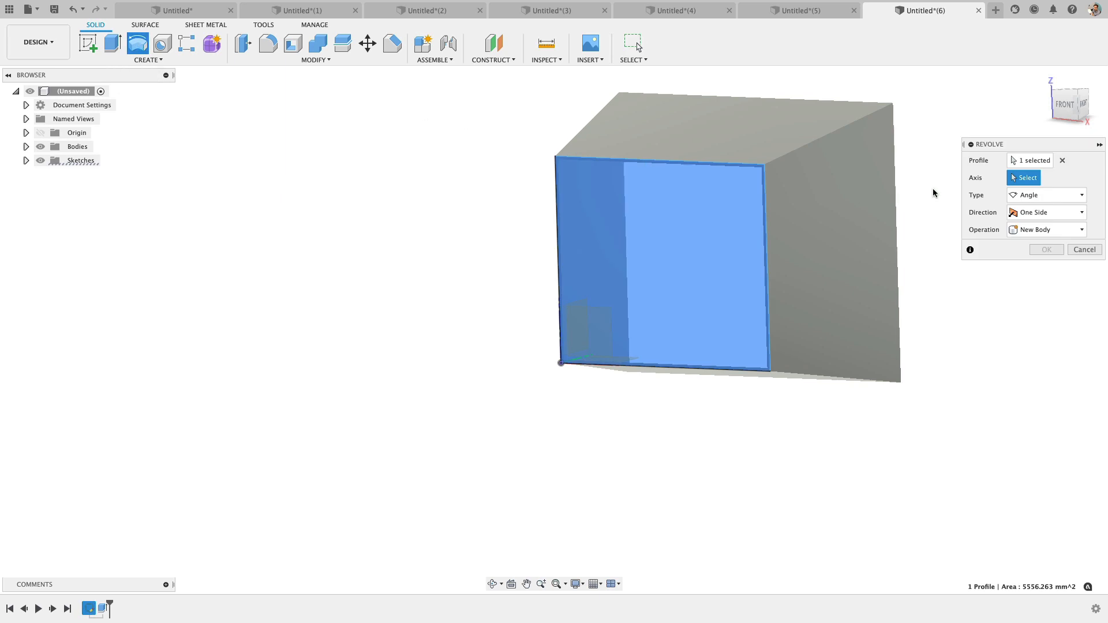
mouse_move(1030, 161)
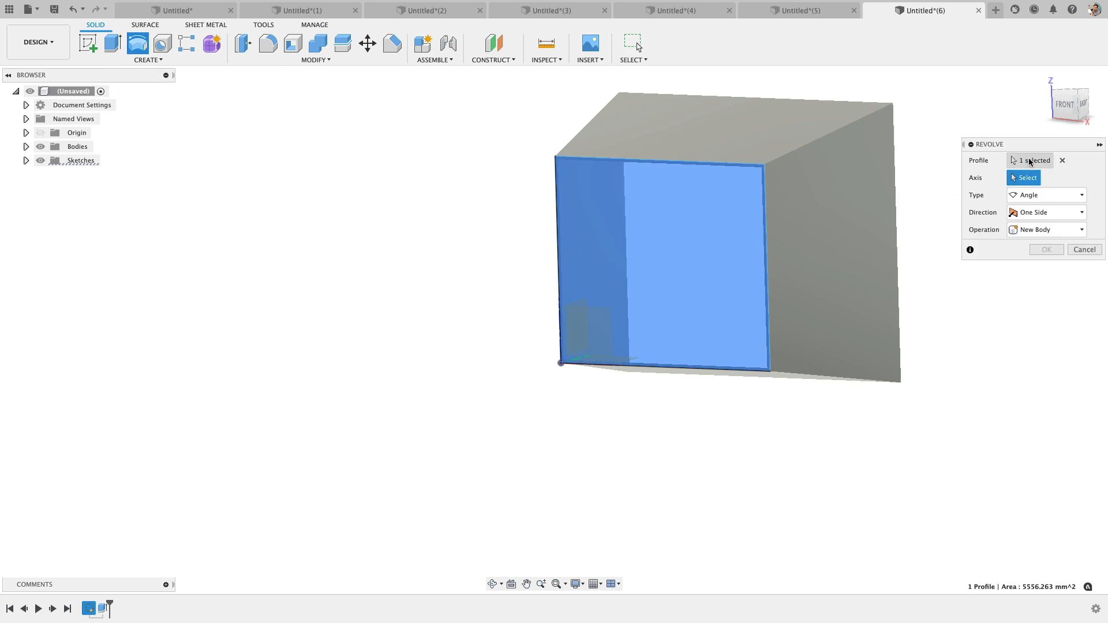